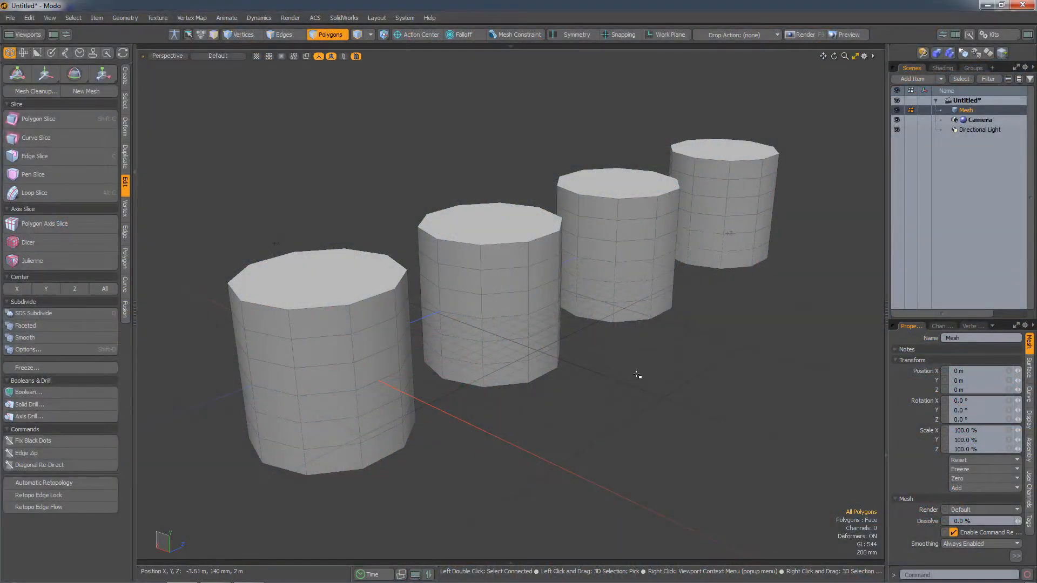
- Select one side polygon near the top of the front cylinder
{"action": "left_click", "coordinate": [380, 306]}
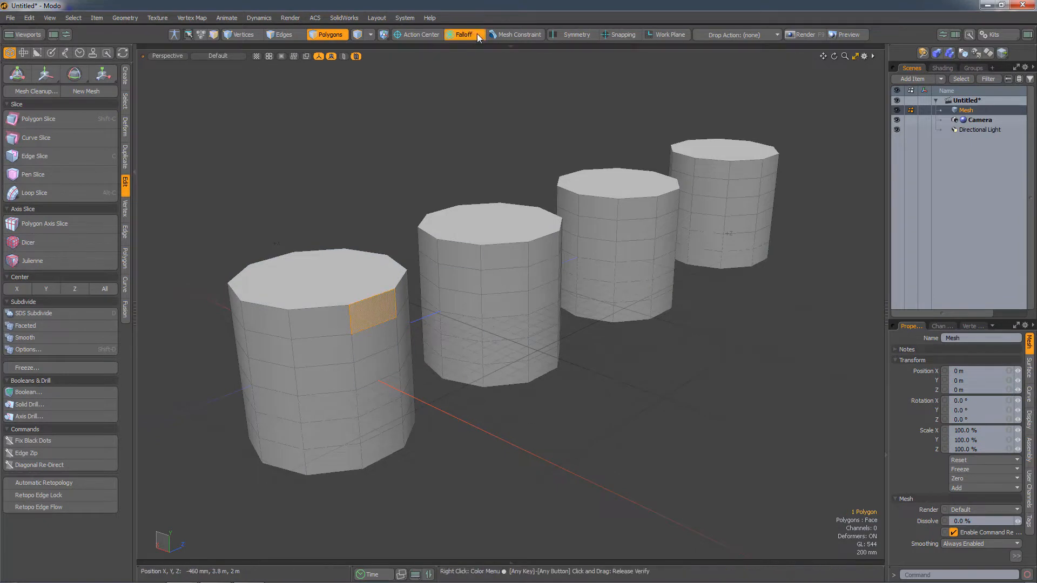
- Apply a Coplanar falloff, then drag the side strip outward and back to test it
{"action": "left_click", "coordinate": [463, 35]}
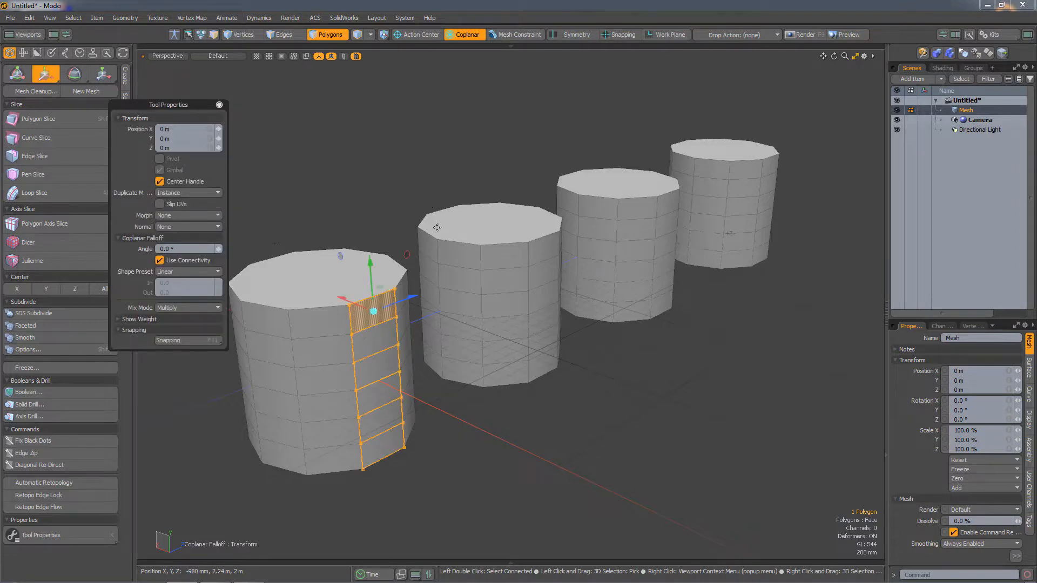
{"action": "mouse_move", "coordinate": [472, 248]}
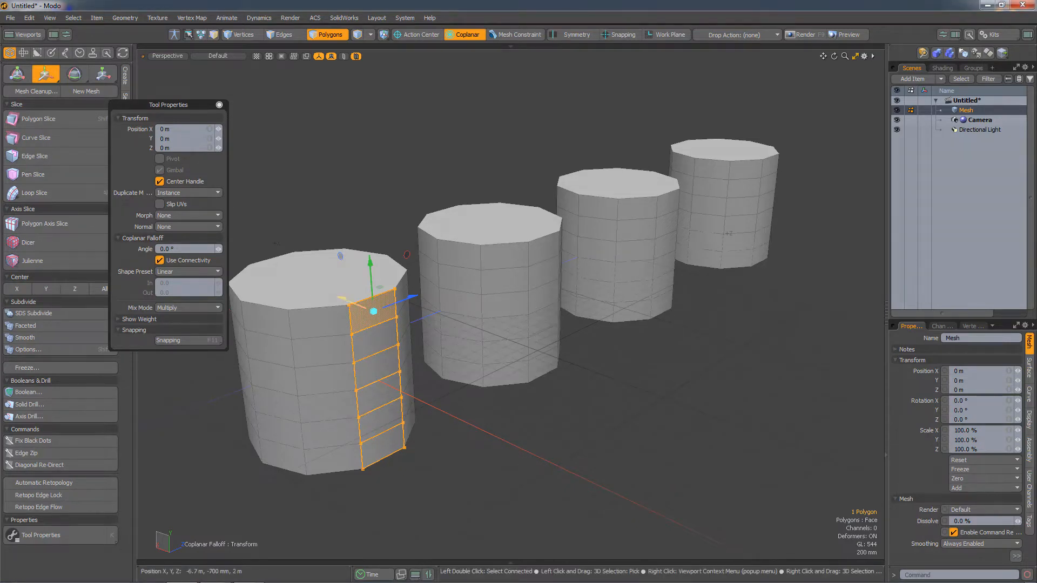
{"action": "left_click_drag", "start_coordinate": [374, 311], "coordinate": [415, 327]}
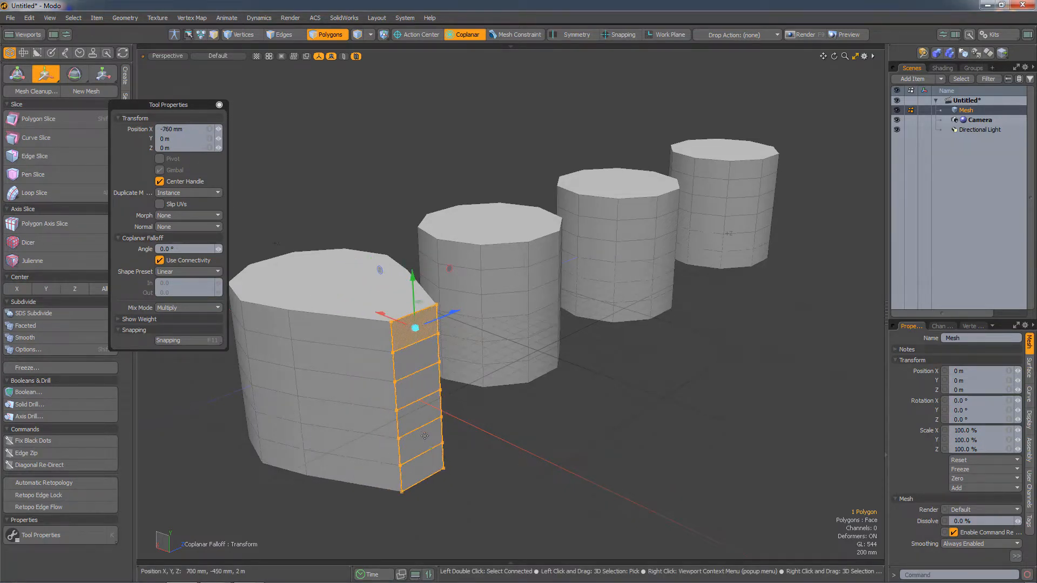
{"action": "left_click_drag", "start_coordinate": [411, 311], "coordinate": [373, 311]}
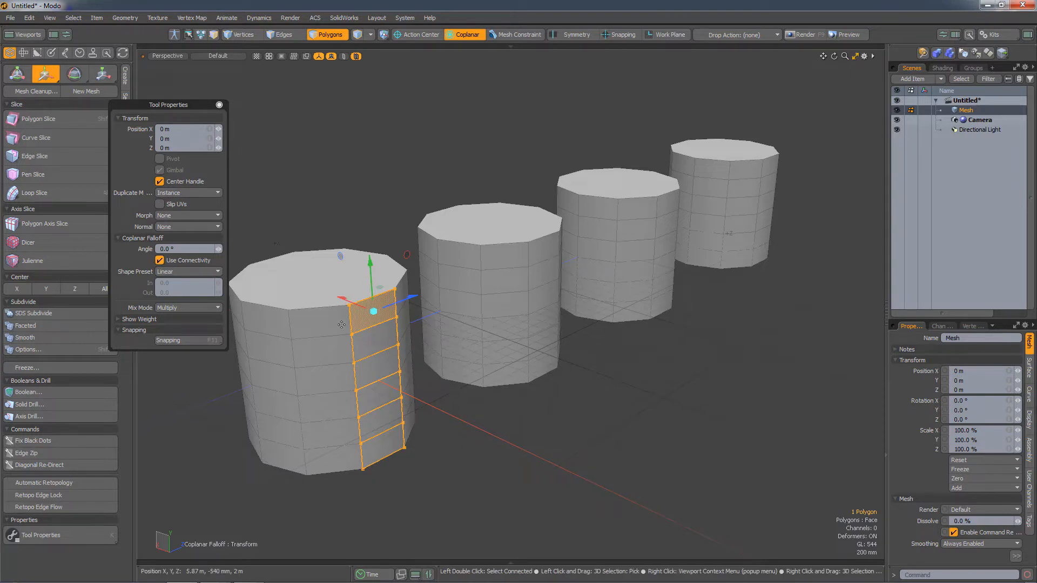
{"action": "mouse_move", "coordinate": [293, 271]}
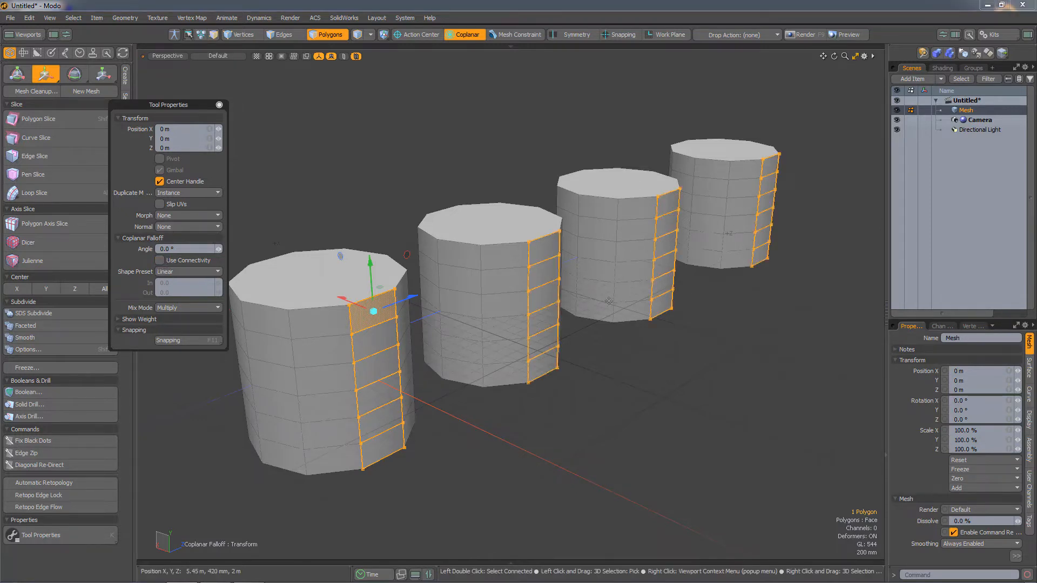
{"action": "mouse_move", "coordinate": [342, 301]}
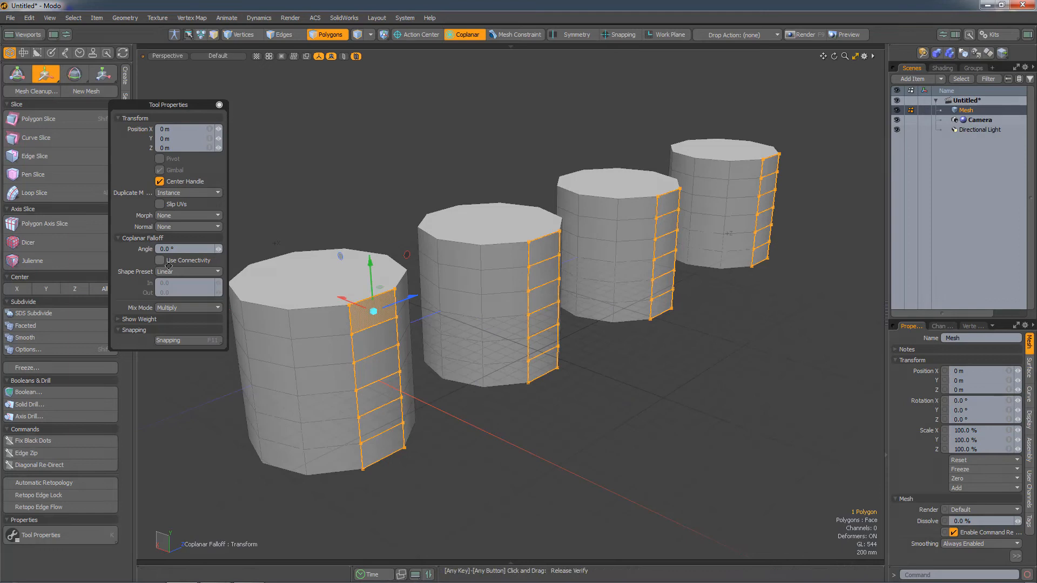
- Set the Coplanar Falloff Angle to 90
{"action": "type", "text": "90"}
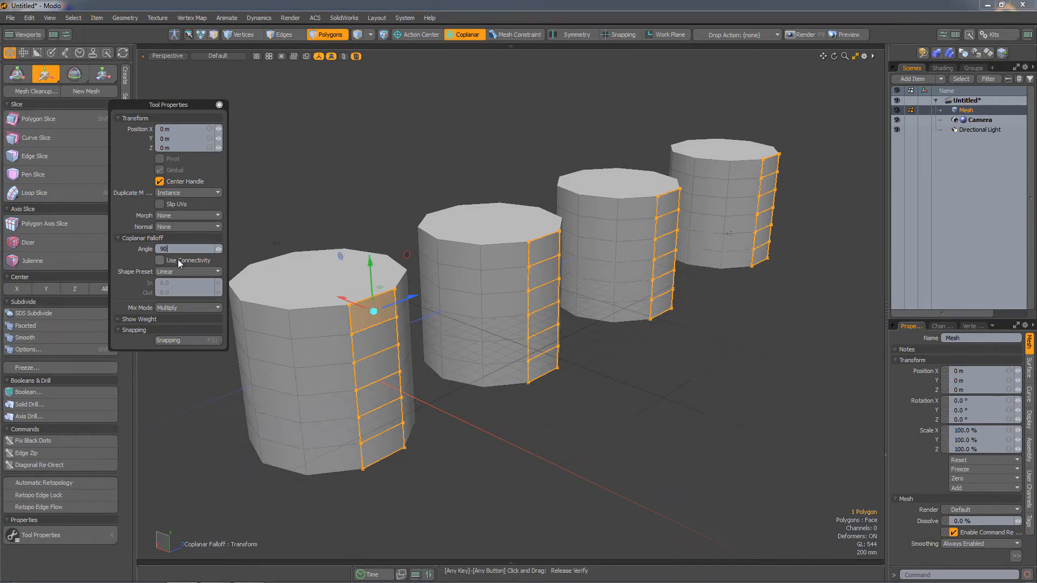